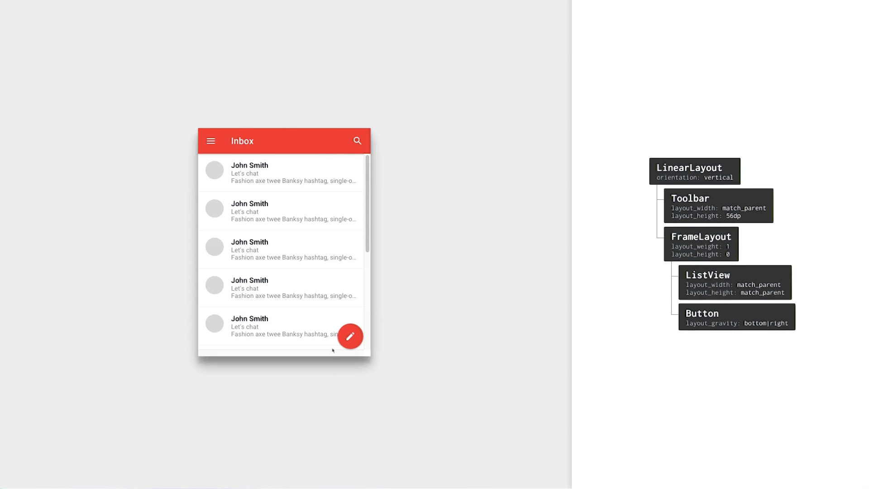
# Stretch the inbox mock screen taller so the weighted FrameLayout fills the extra space
pyautogui.scroll(-3)
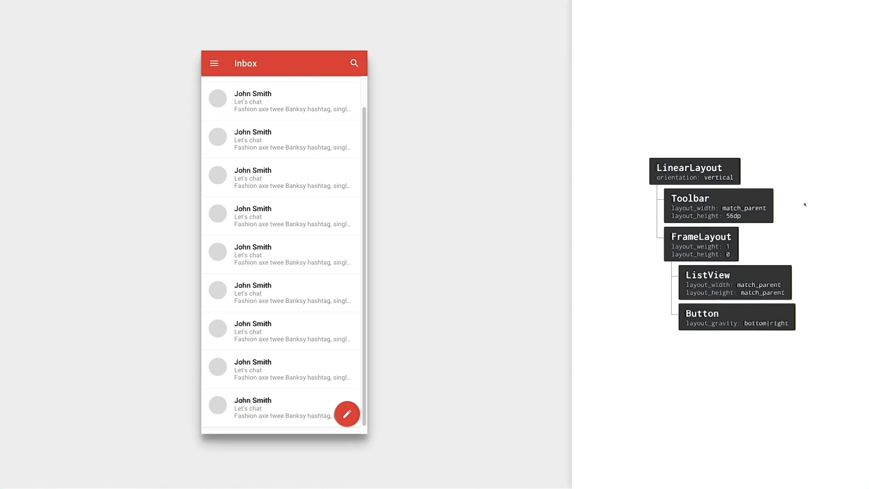
pyautogui.click(346, 414)
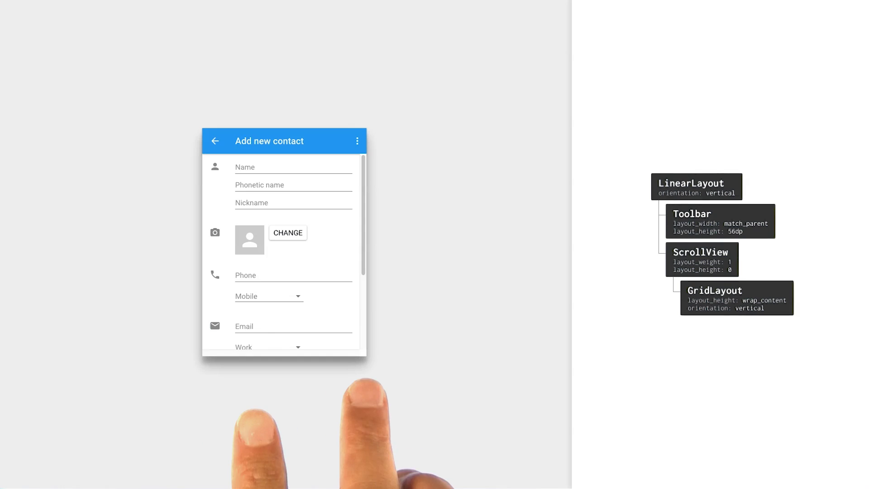
# Show the Add new contact form with its Toolbar, ScrollView and GridLayout hierarchy
pyautogui.click(700, 251)
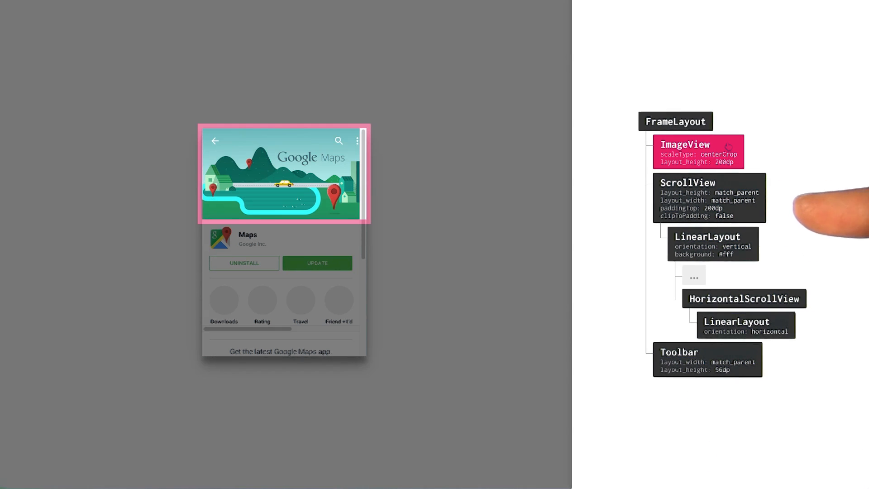
pyautogui.moveTo(825, 211)
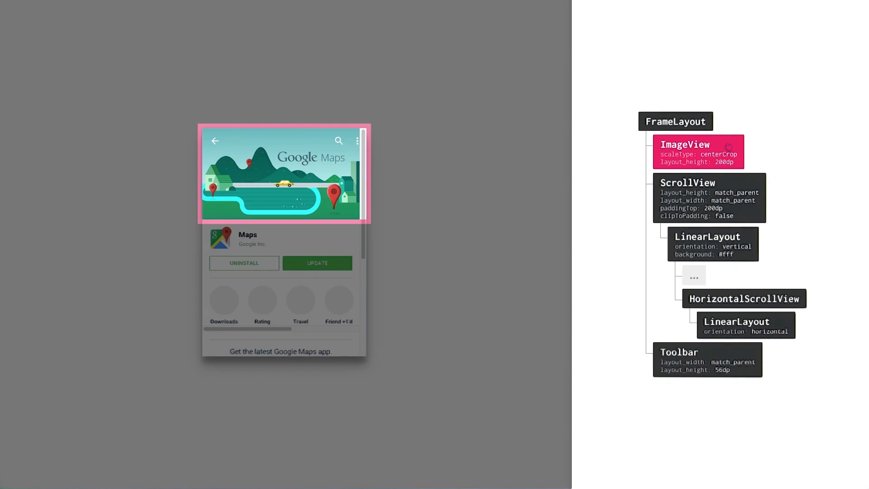